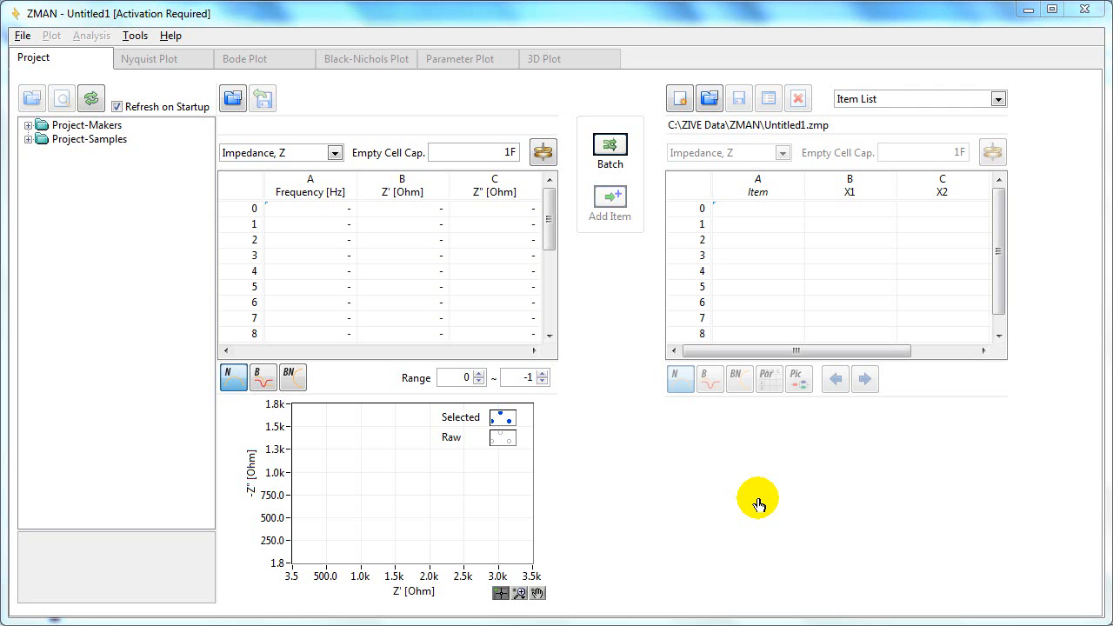
mouse_move(641, 449)
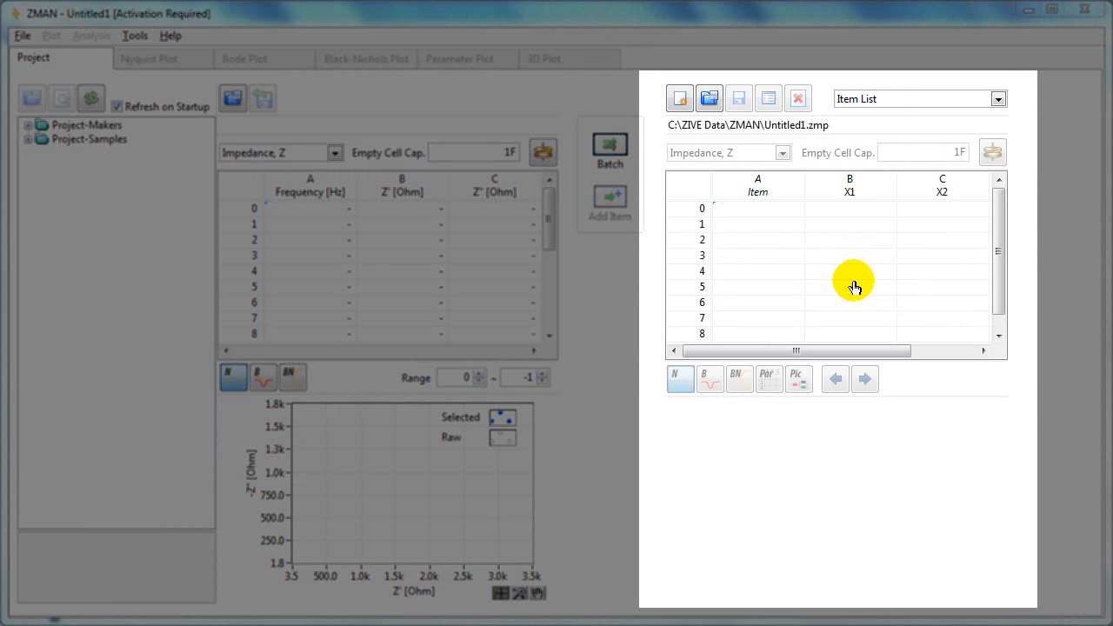
mouse_move(849, 334)
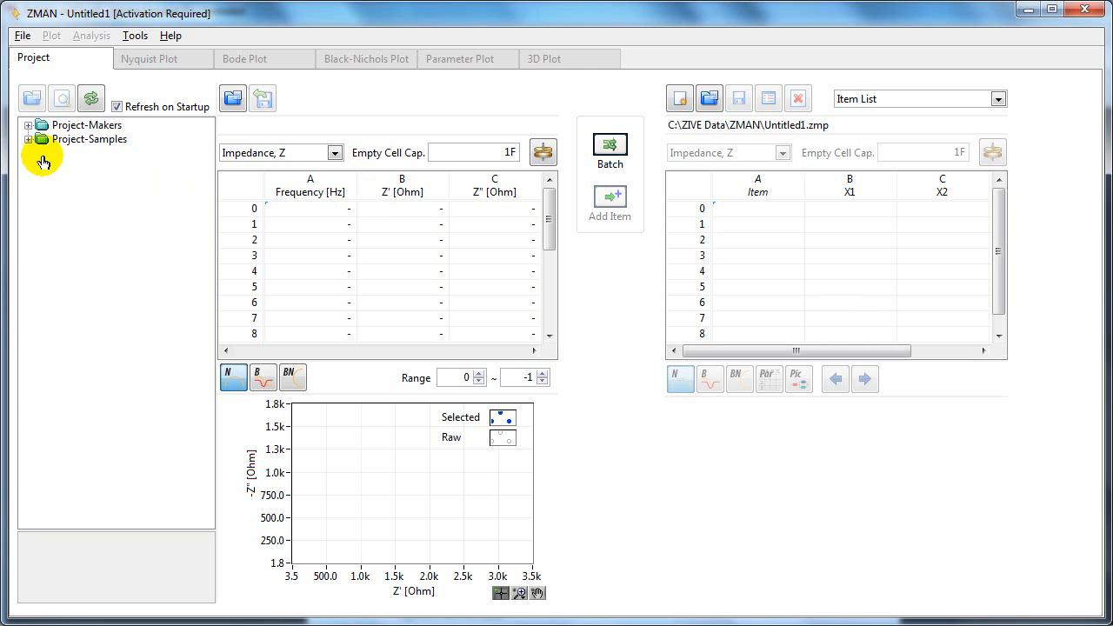
Open Circular Fit.zmp from the Project-Samples folder, showing its R-R|C and R-R|Q items
click(28, 139)
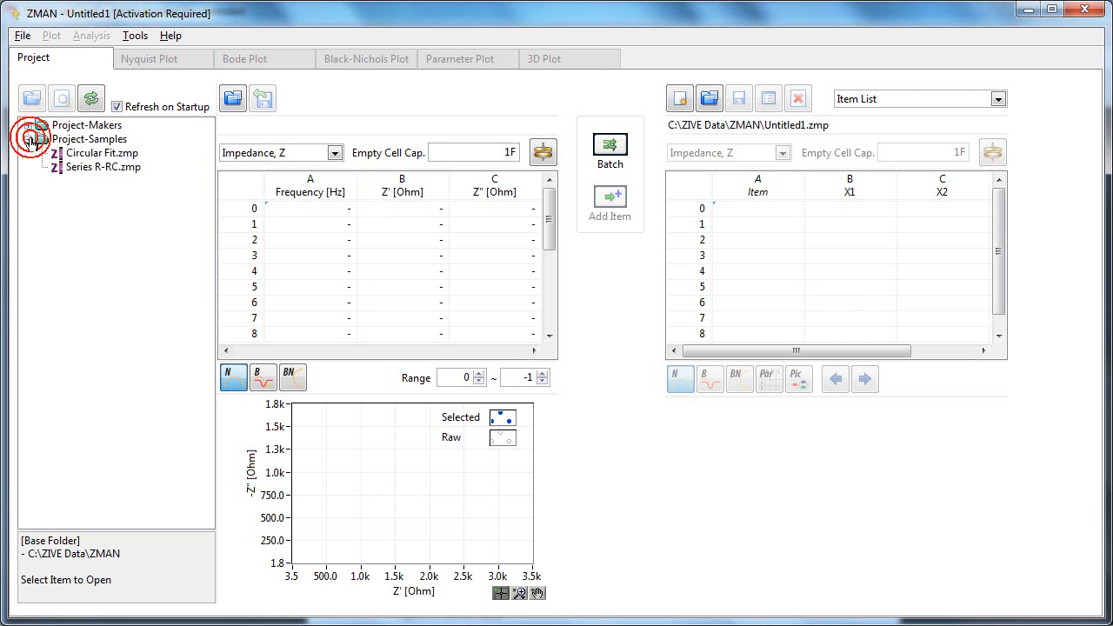
click(87, 153)
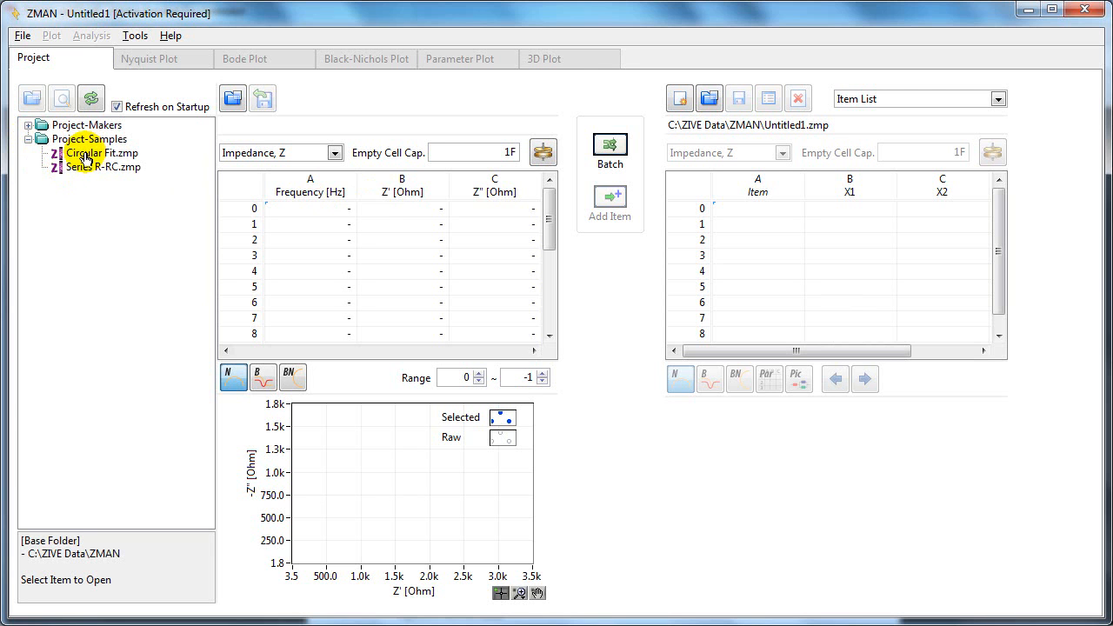
double_click(103, 153)
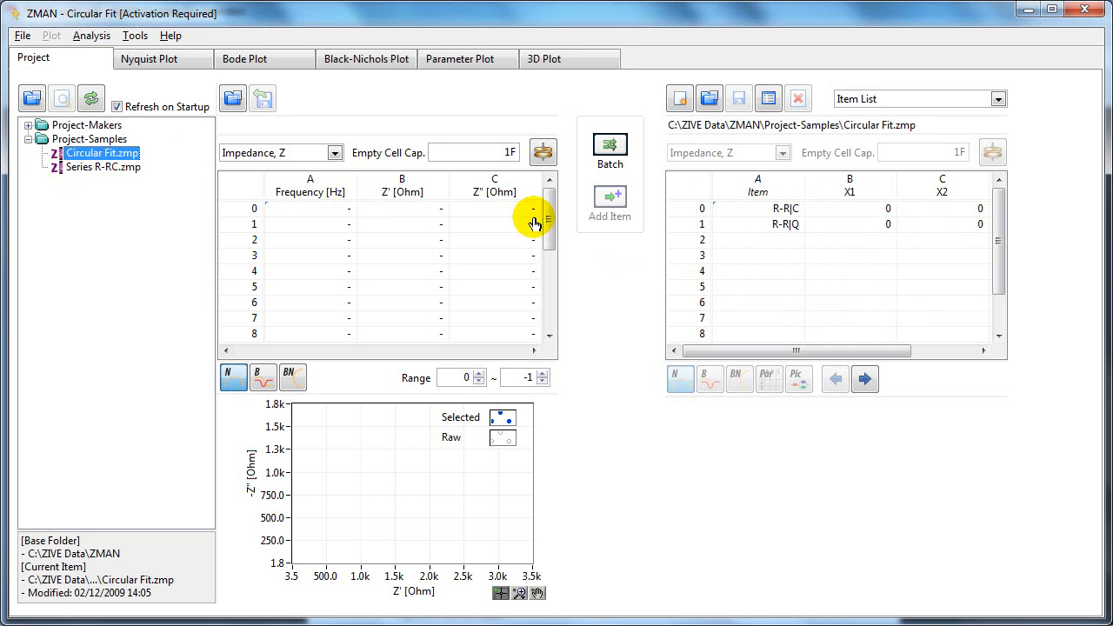
mouse_move(253, 114)
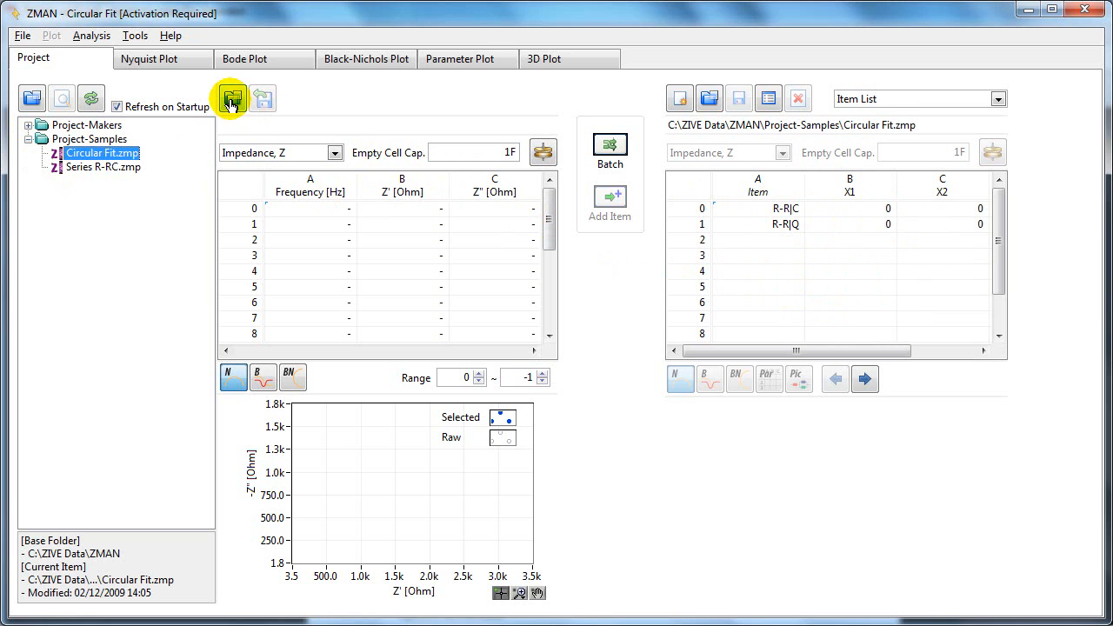
mouse_move(232, 98)
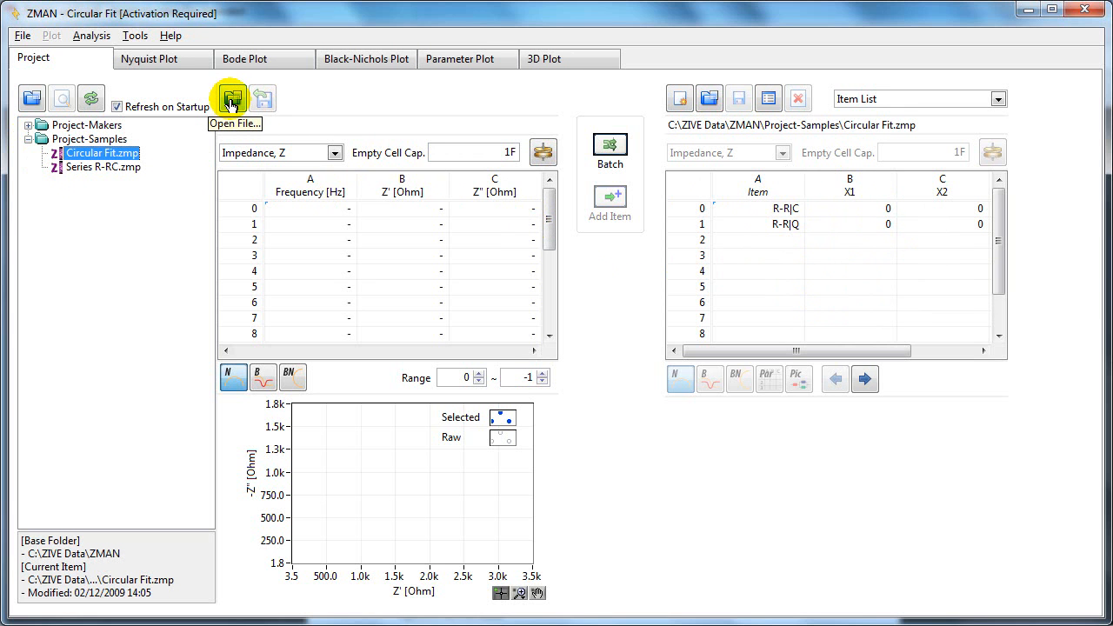
Load 2nd.wis from C:\Z100 Data into the data table and plot
click(232, 98)
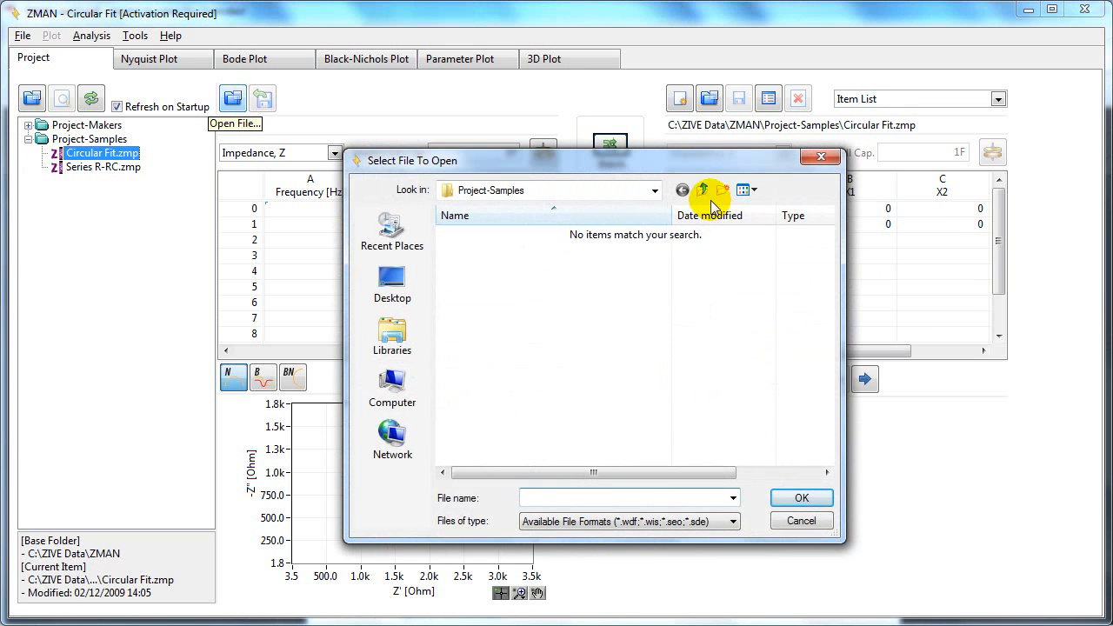
click(702, 190)
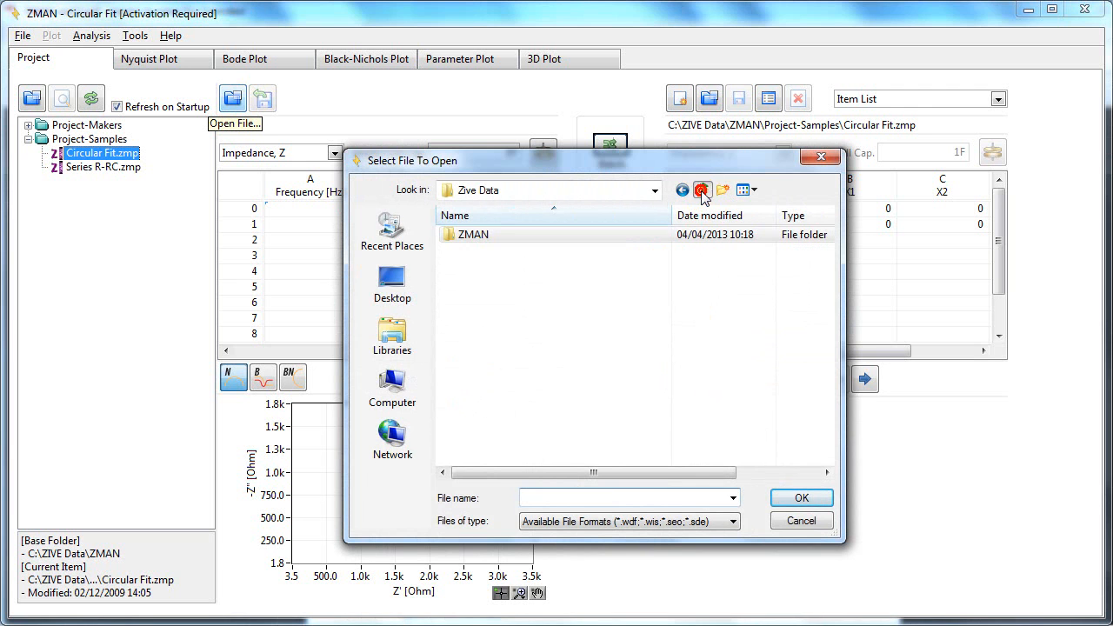
click(702, 190)
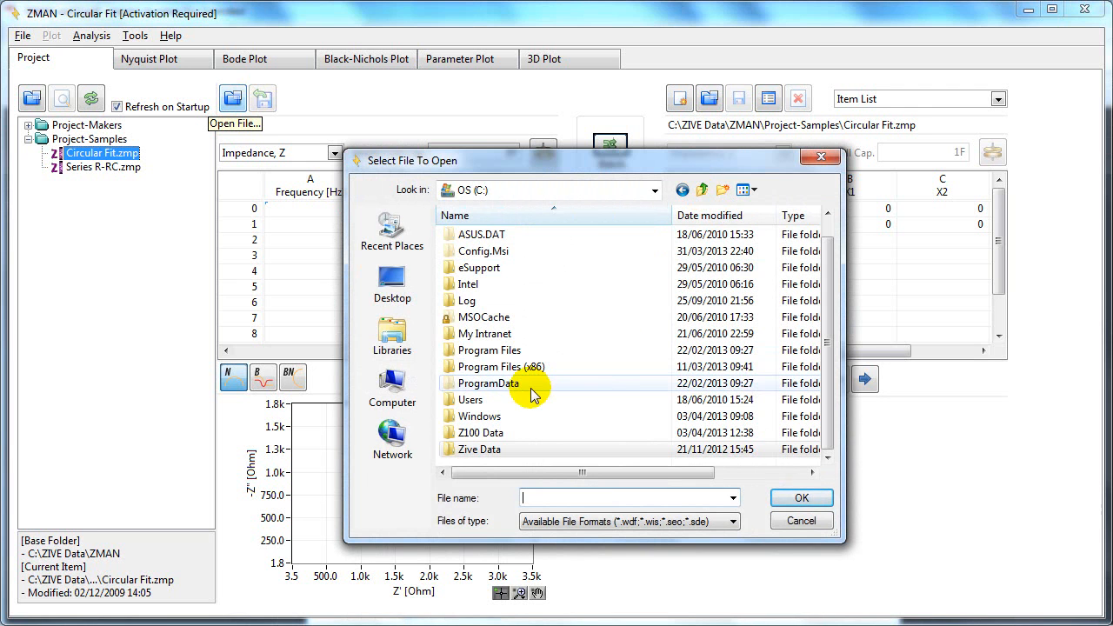
click(480, 432)
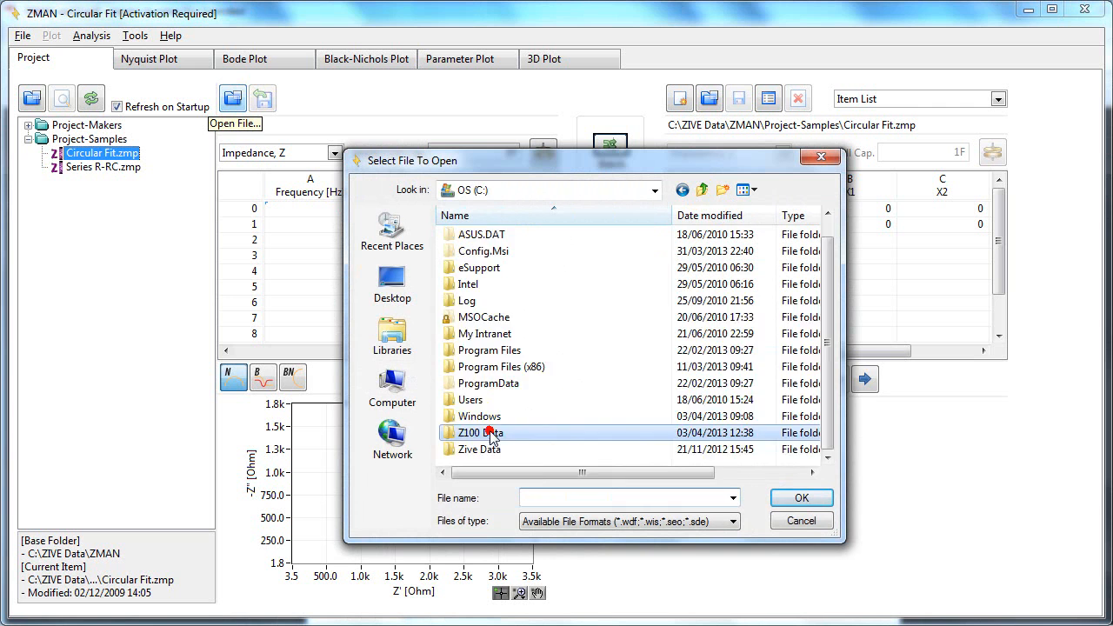
double_click(480, 432)
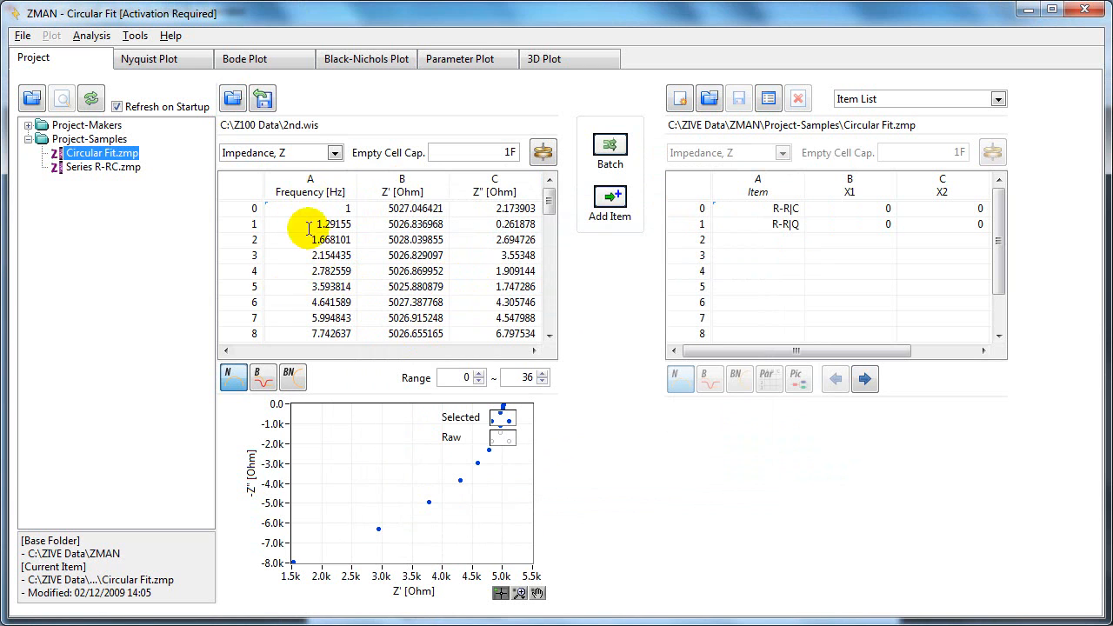
mouse_move(717, 256)
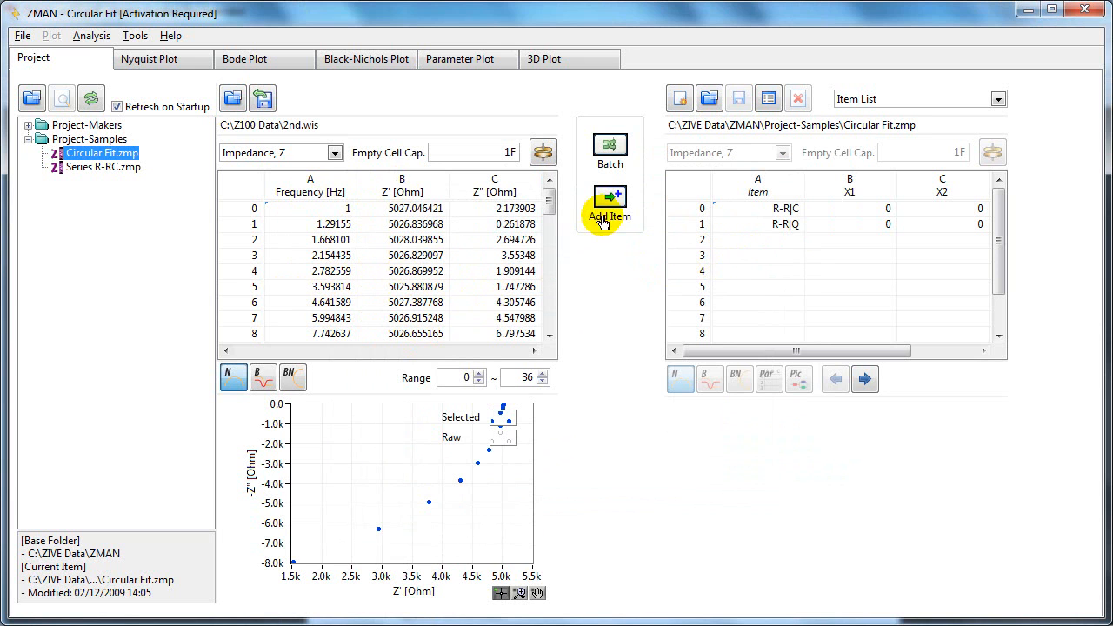
Add the loaded 2nd dataset as a third item beside R-R|C and R-R|Q
click(609, 200)
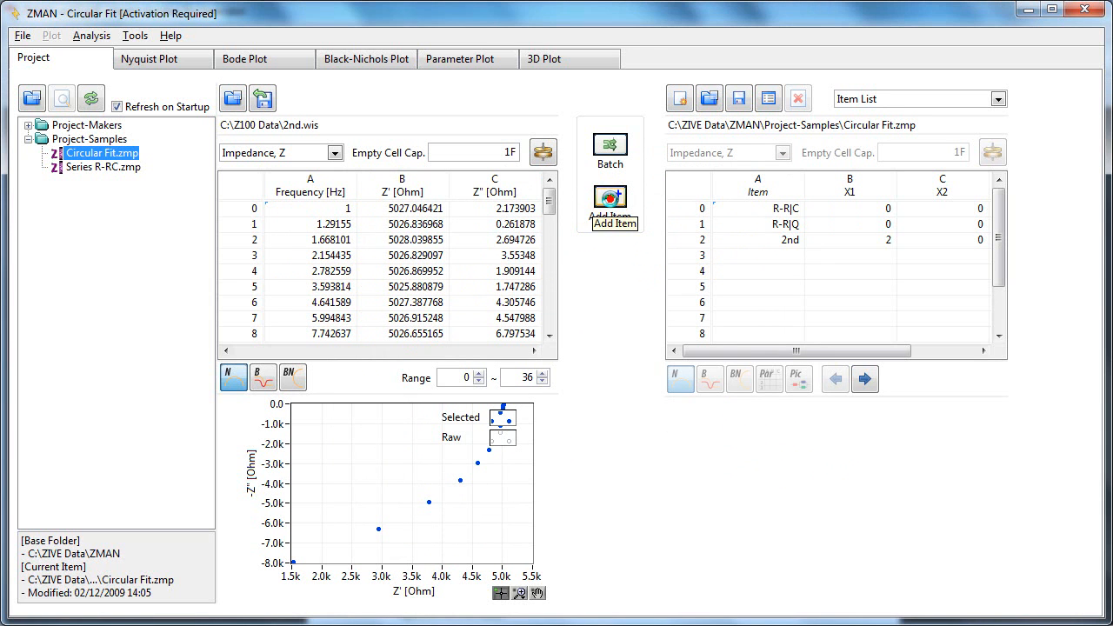
double_click(786, 240)
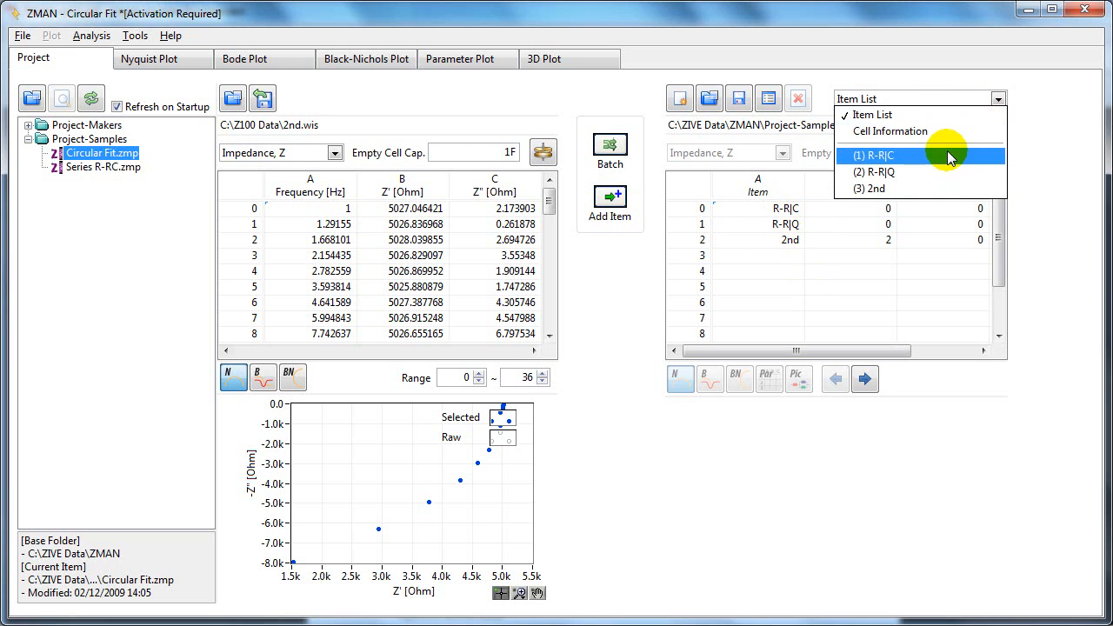
Delete the R-R|C and R-R|Q items, leaving only 2nd in the item list
click(880, 174)
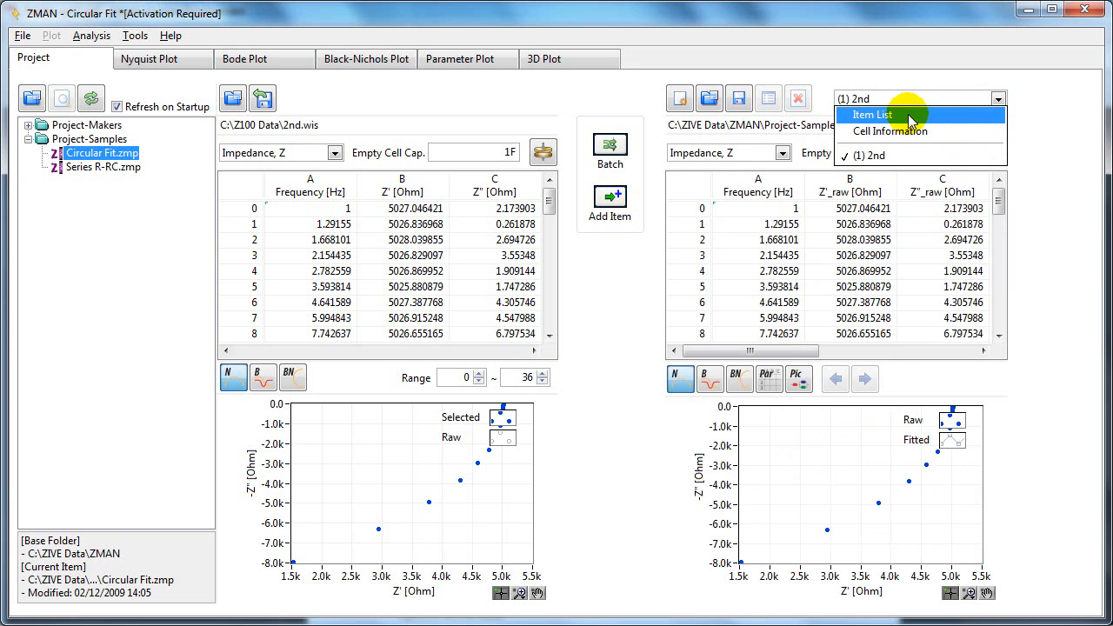
click(871, 115)
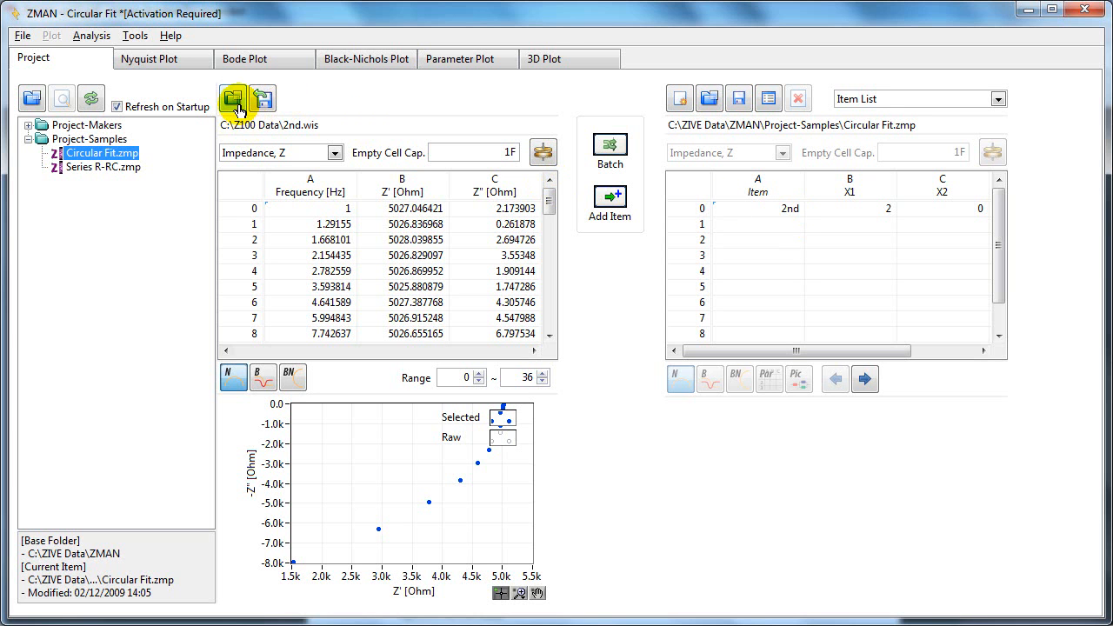
Load 1st blank sample.wis from Z100 Data and add it as the second item after 2nd
click(233, 98)
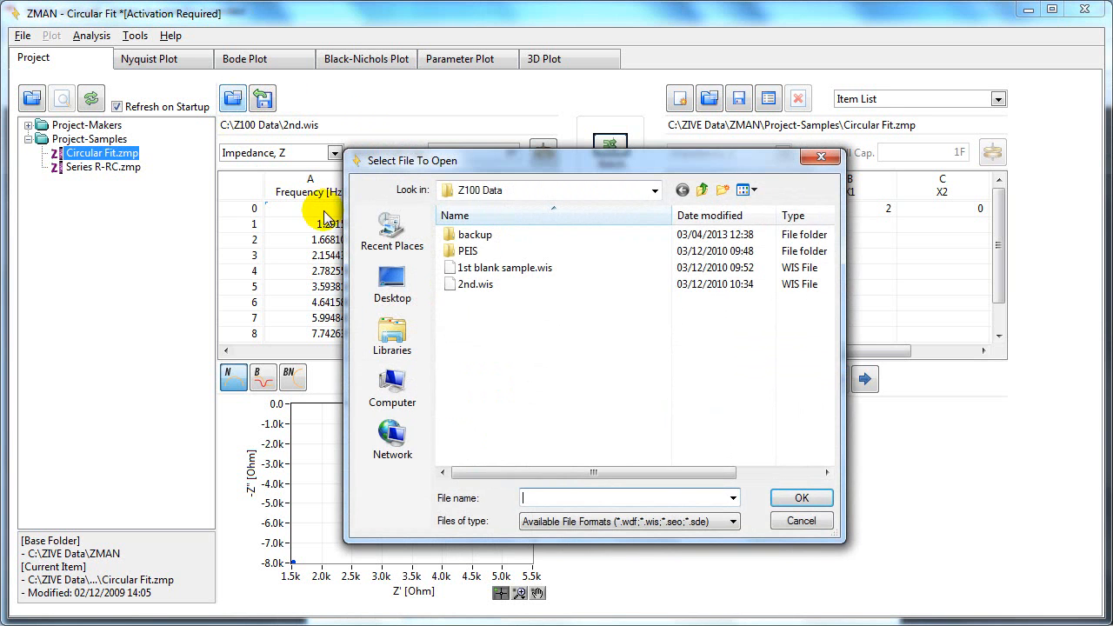
click(498, 268)
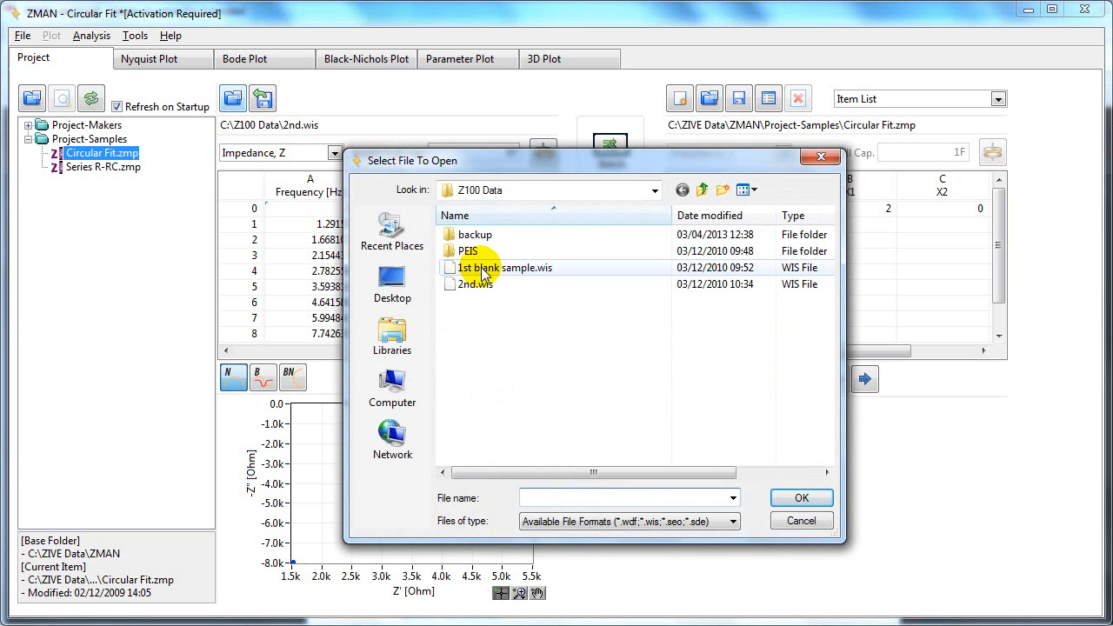
double_click(505, 268)
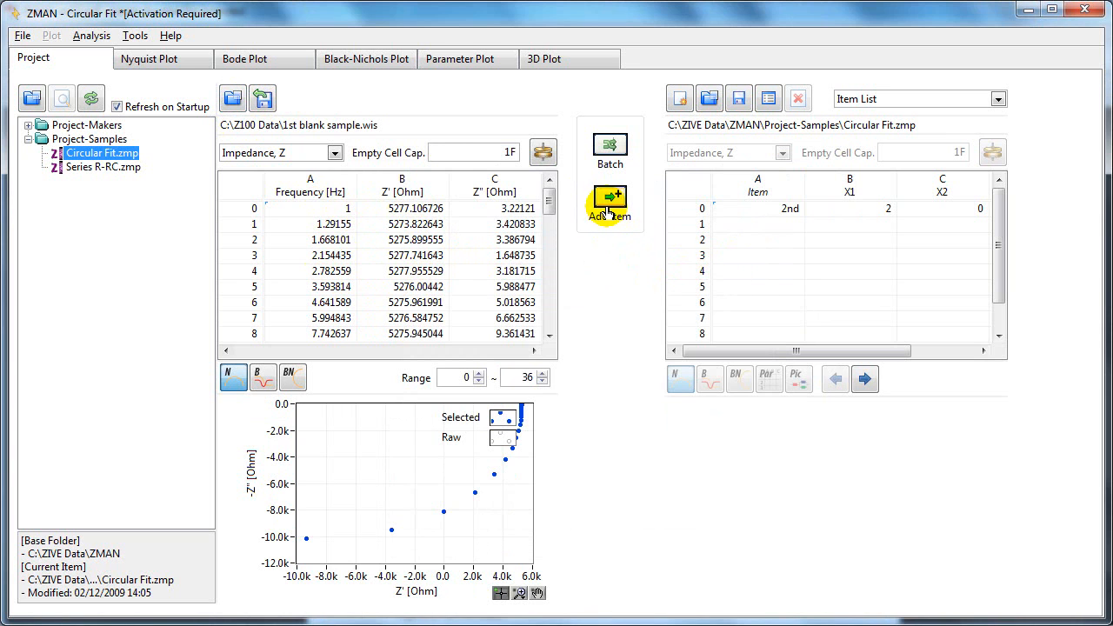
click(609, 200)
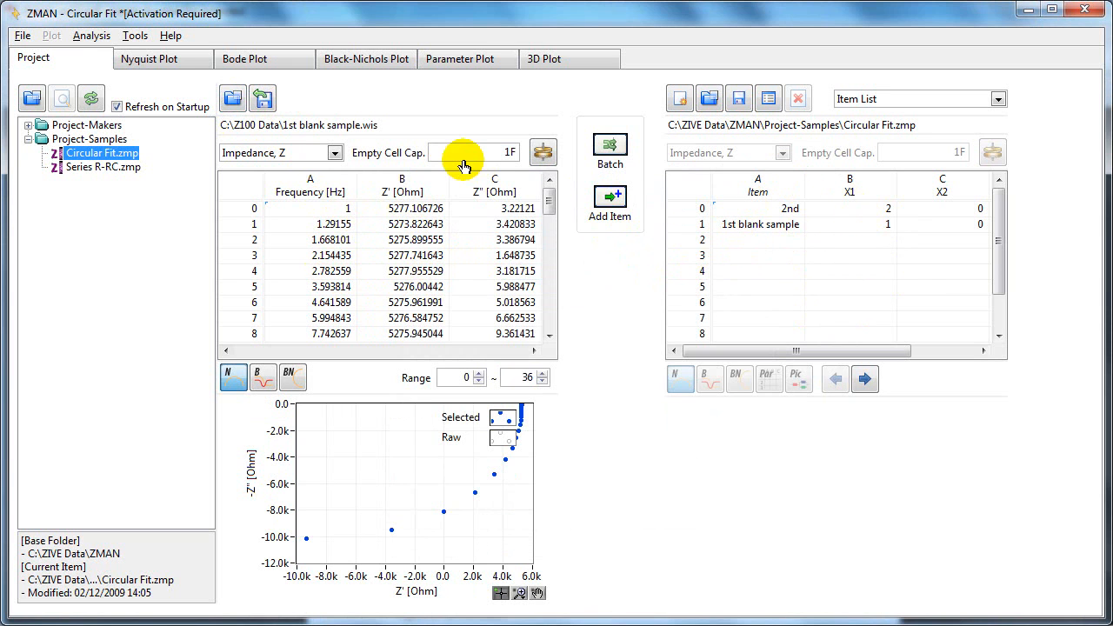
click(22, 35)
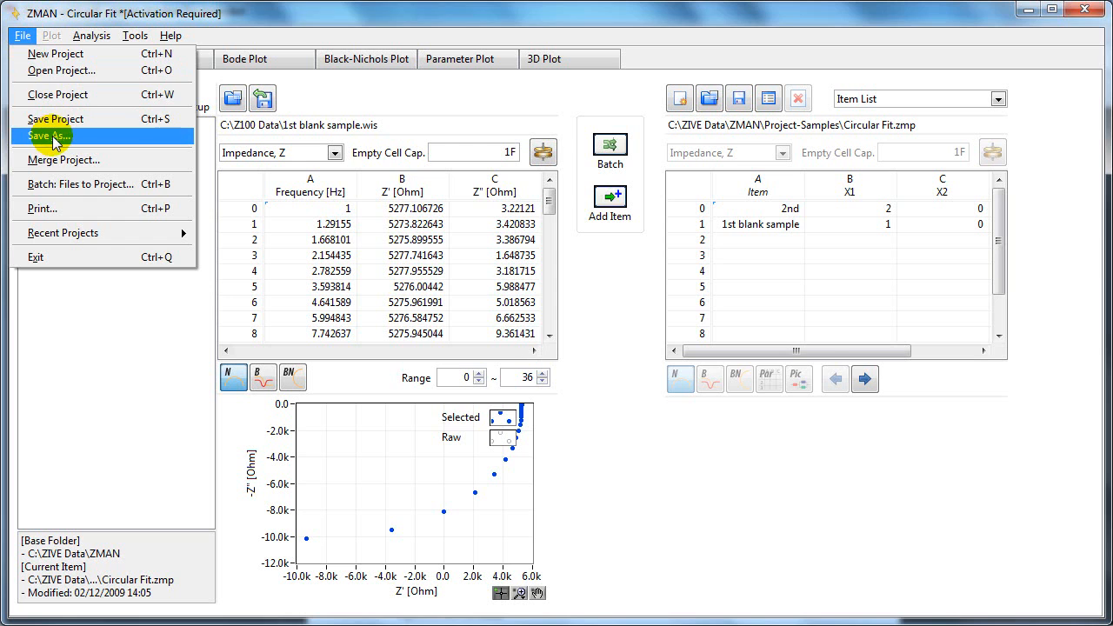
Save the project as 'my project.zmp' in Project-Samples
click(56, 136)
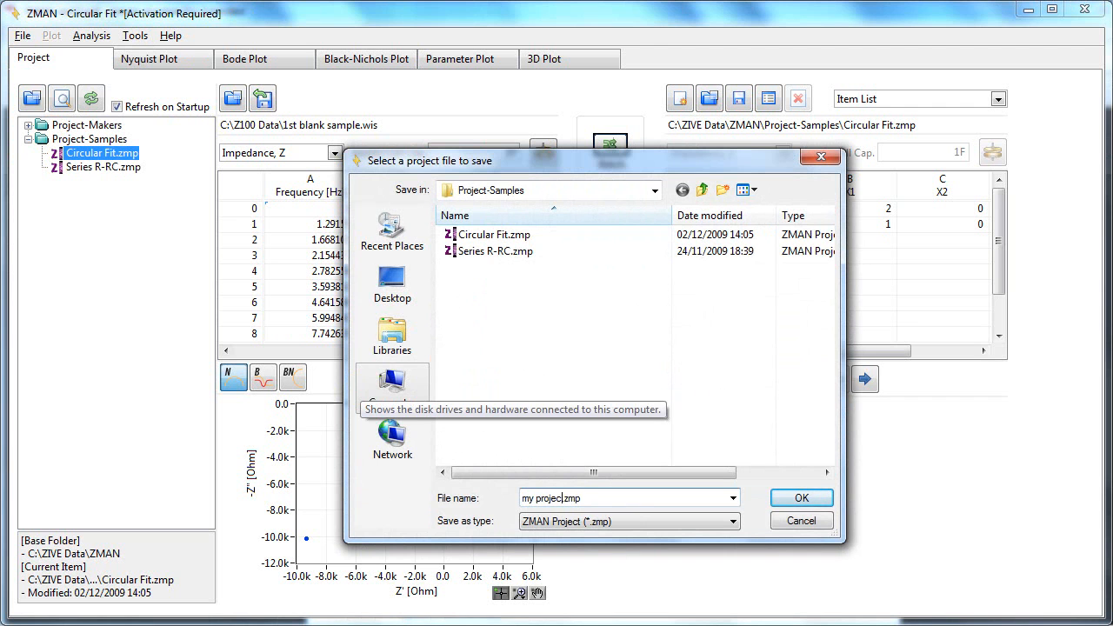
click(801, 497)
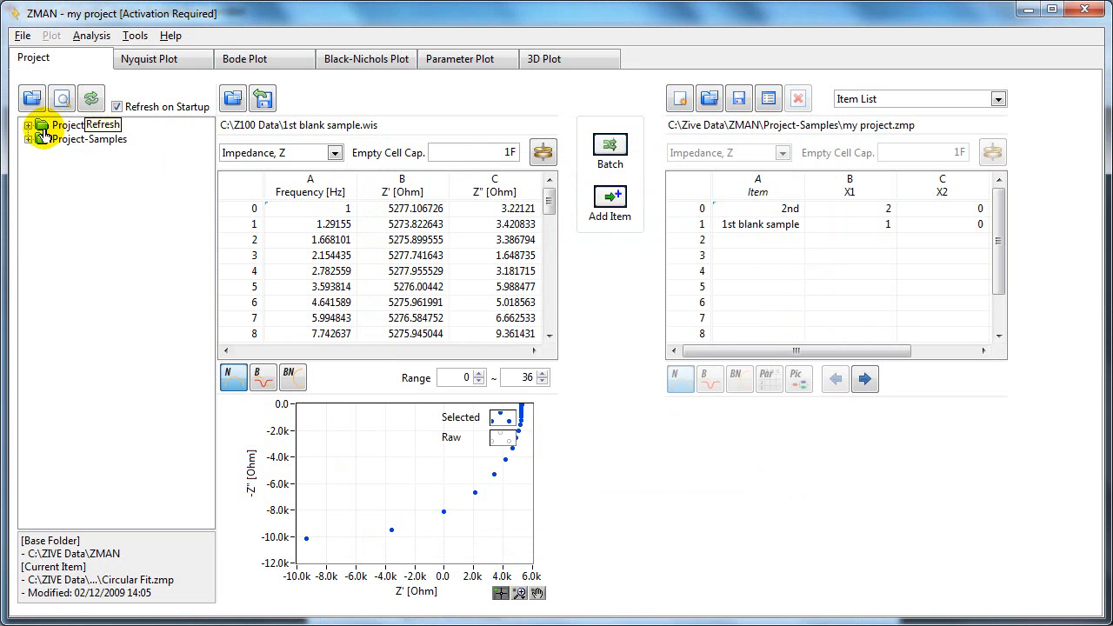
Refresh the project tree and select the new my project.zmp under Project-Samples
click(28, 139)
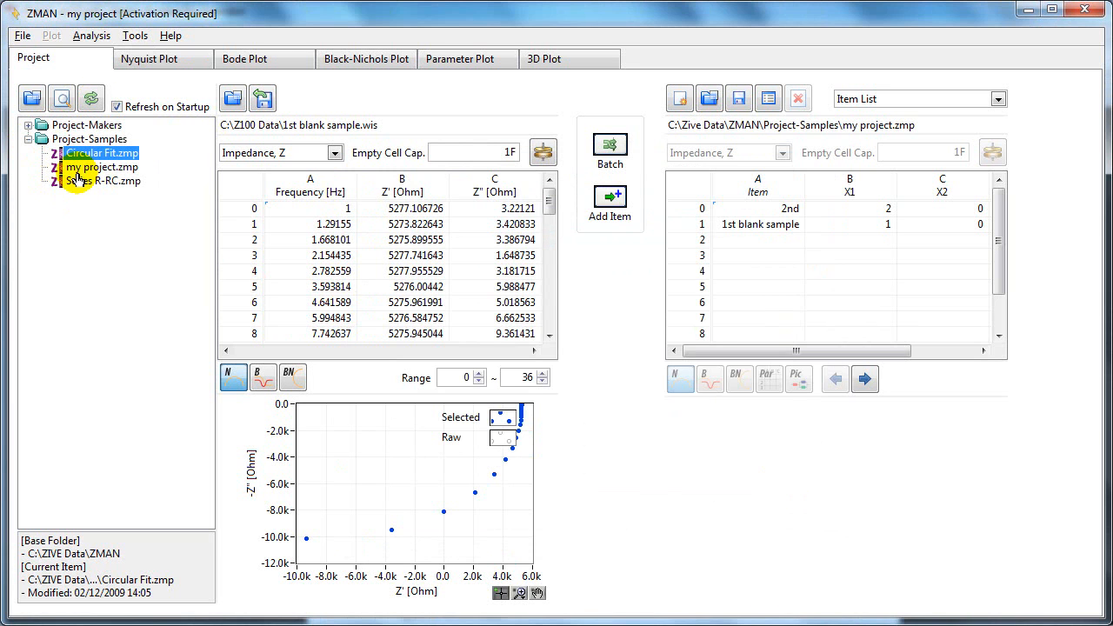
click(101, 167)
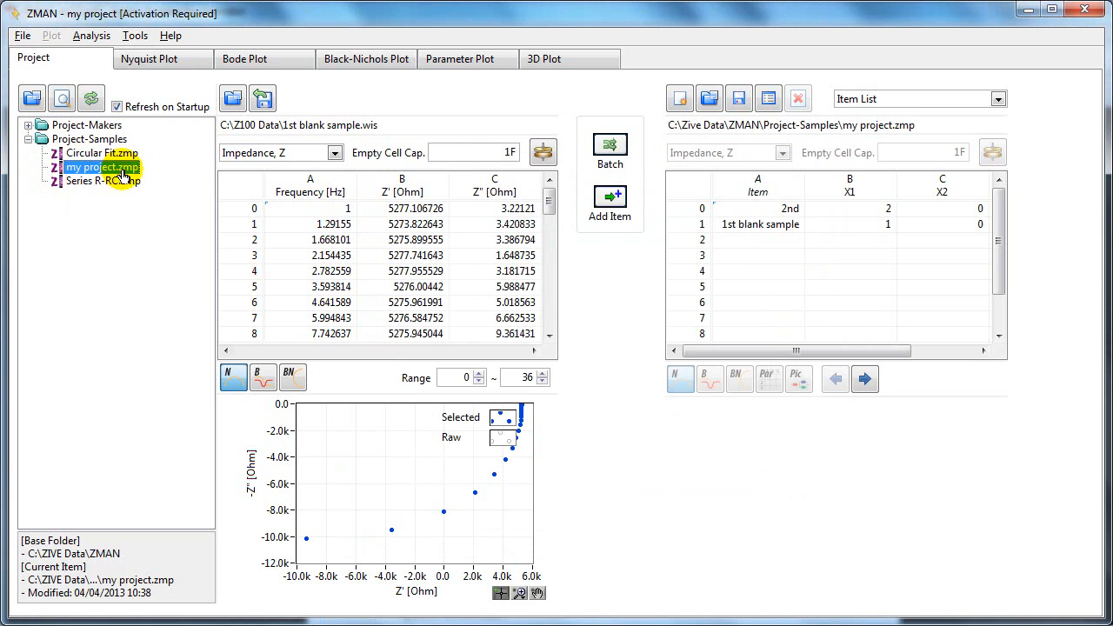
mouse_move(94, 180)
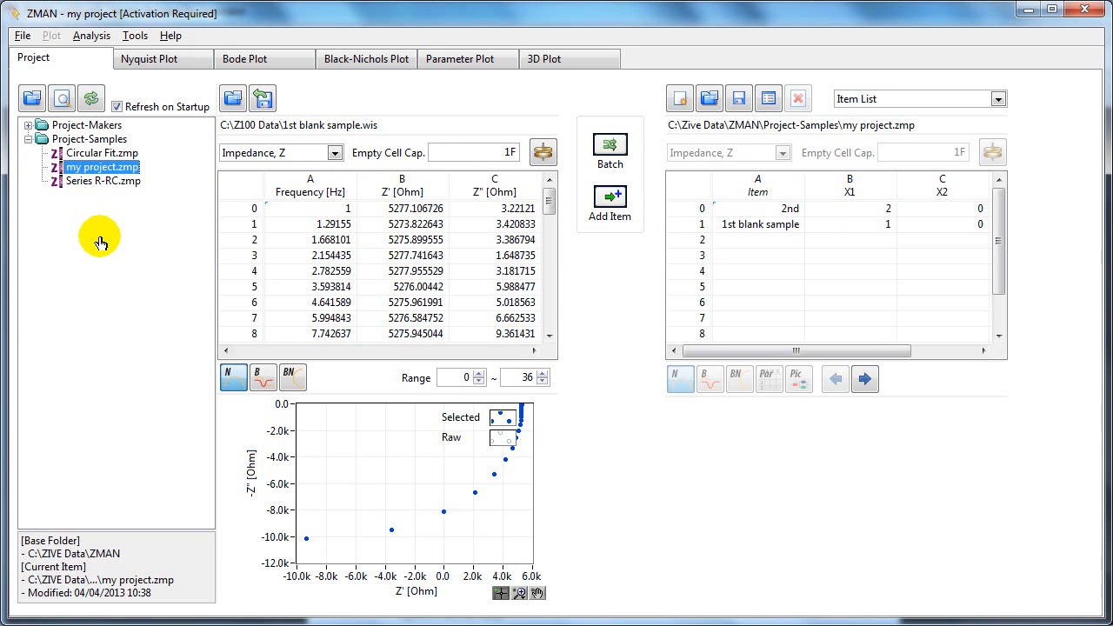
right_click(101, 240)
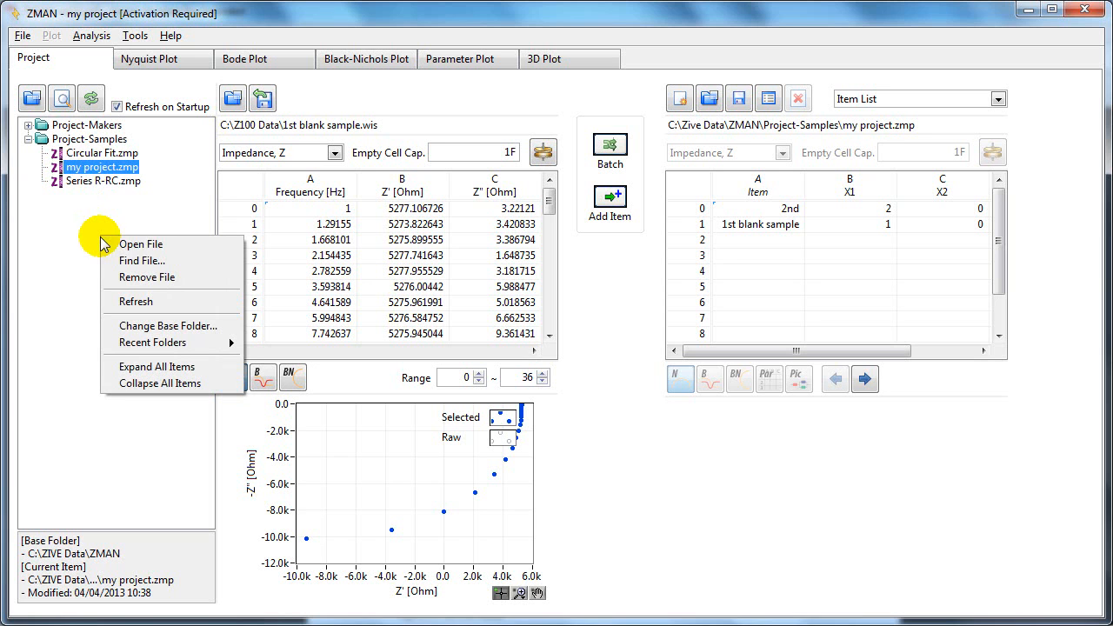
mouse_move(141, 244)
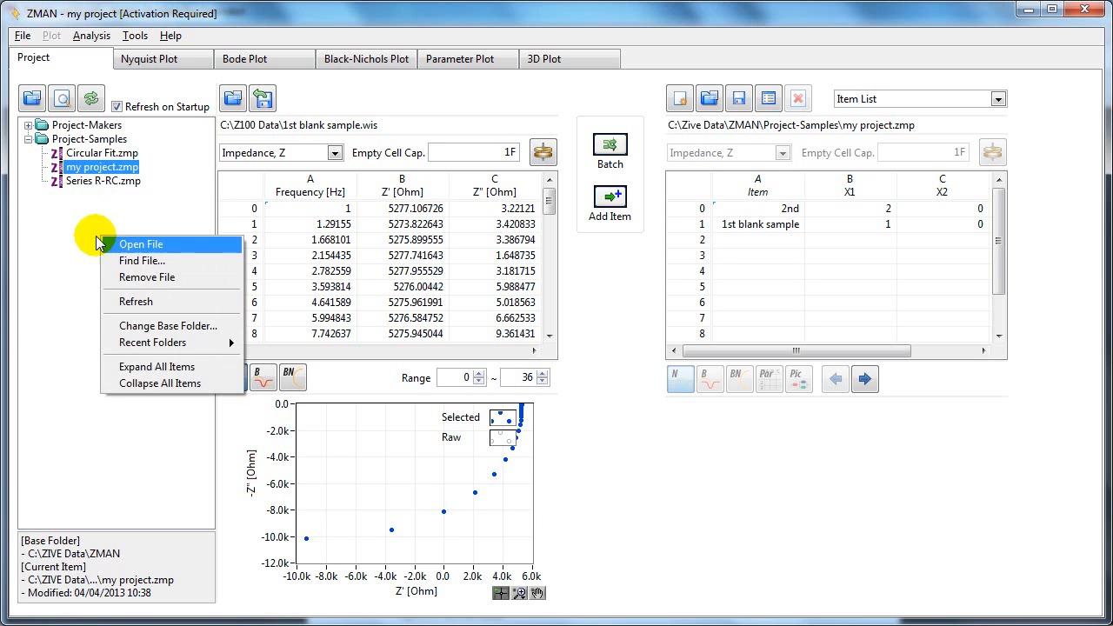
click(142, 261)
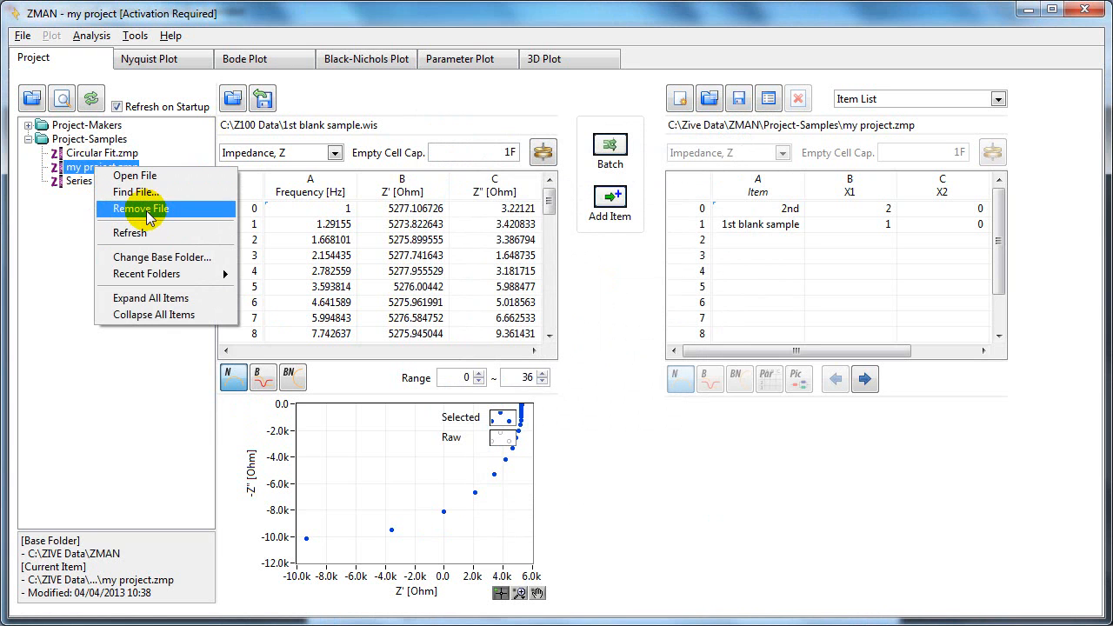
click(139, 209)
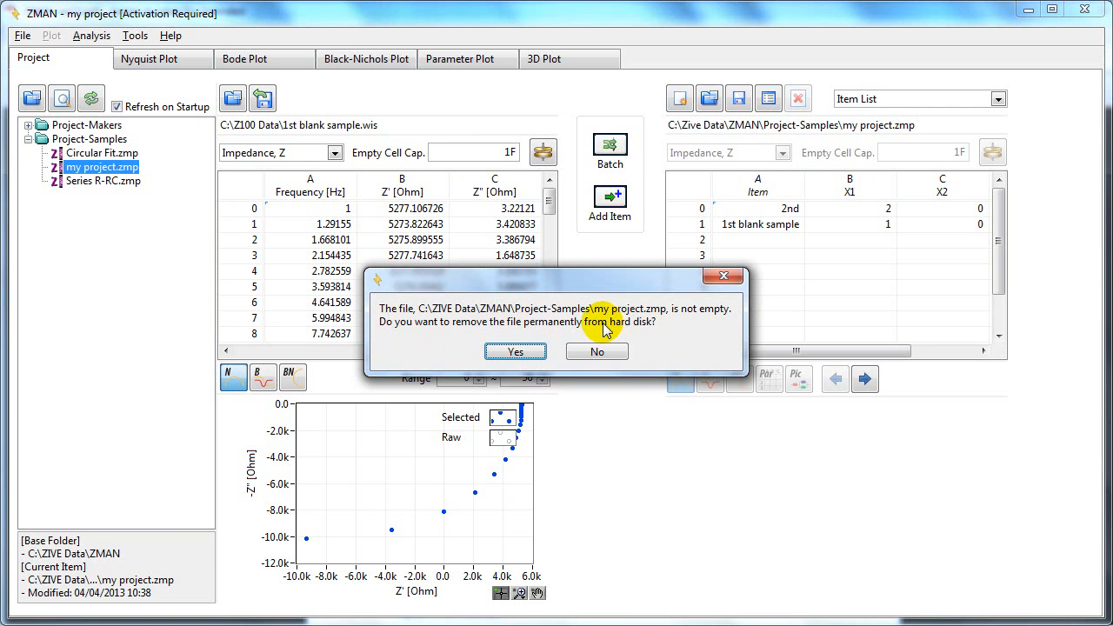
click(595, 352)
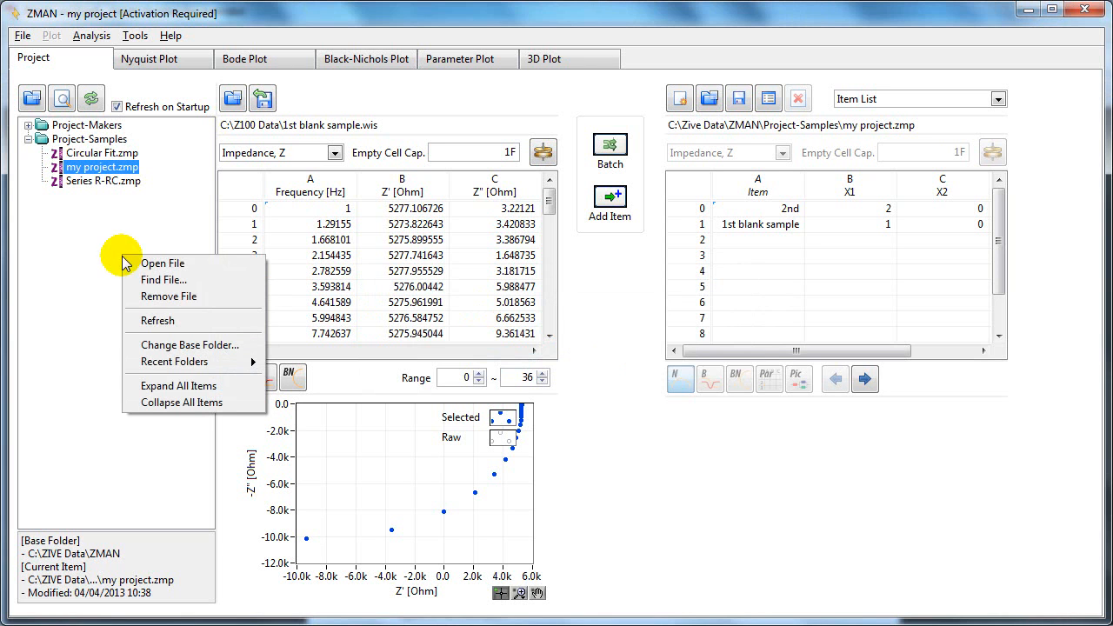
mouse_move(172, 344)
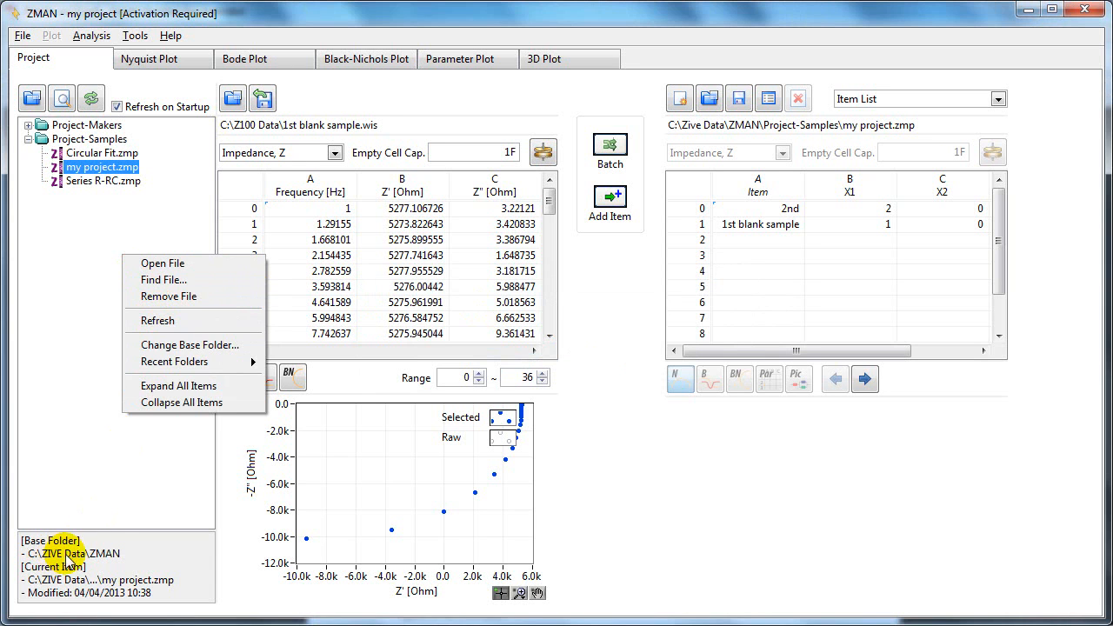
mouse_move(68, 560)
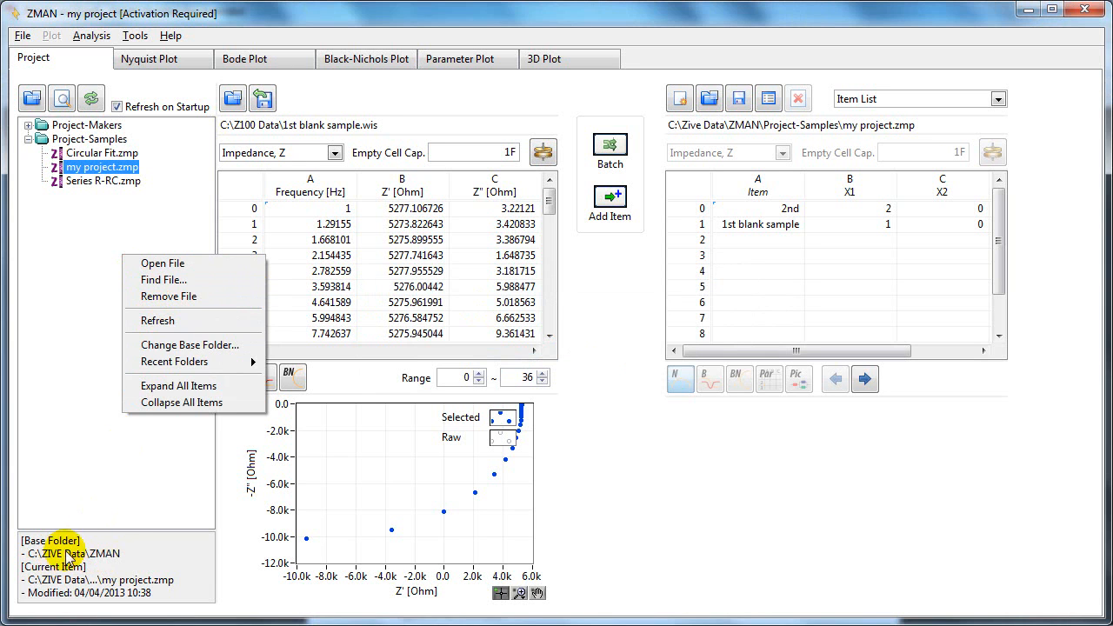
mouse_move(122, 561)
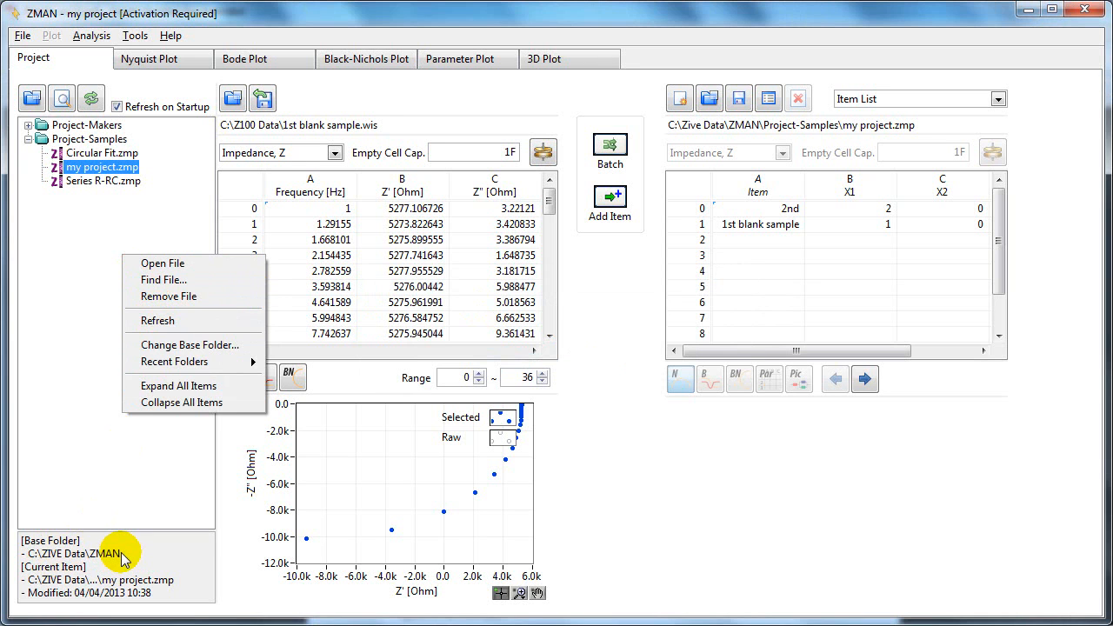
mouse_move(192, 344)
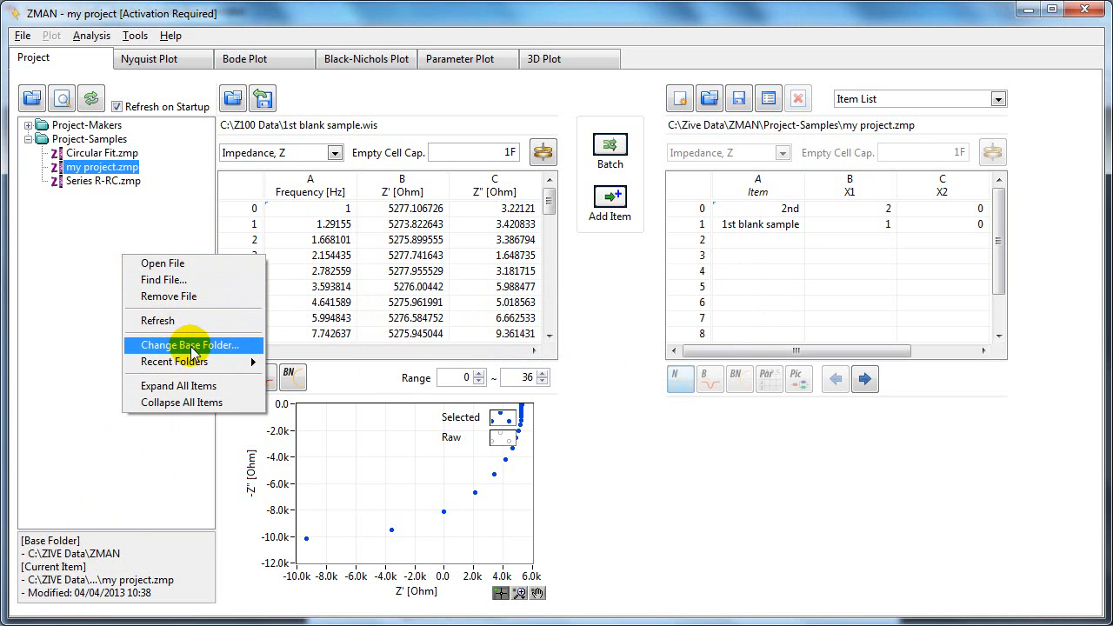
mouse_move(174, 361)
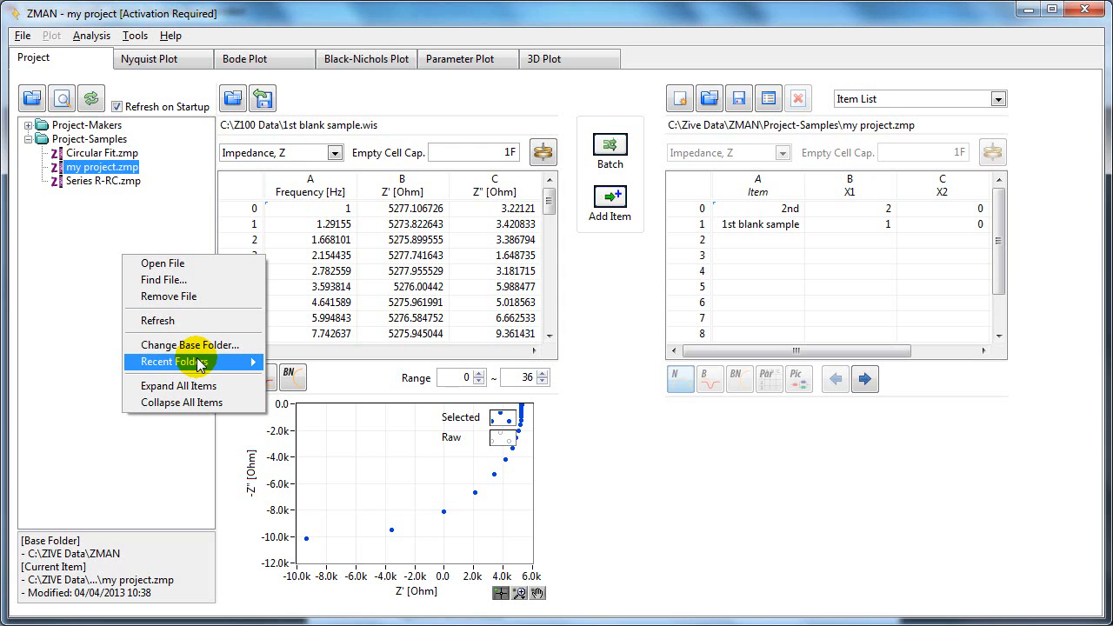
mouse_move(200, 362)
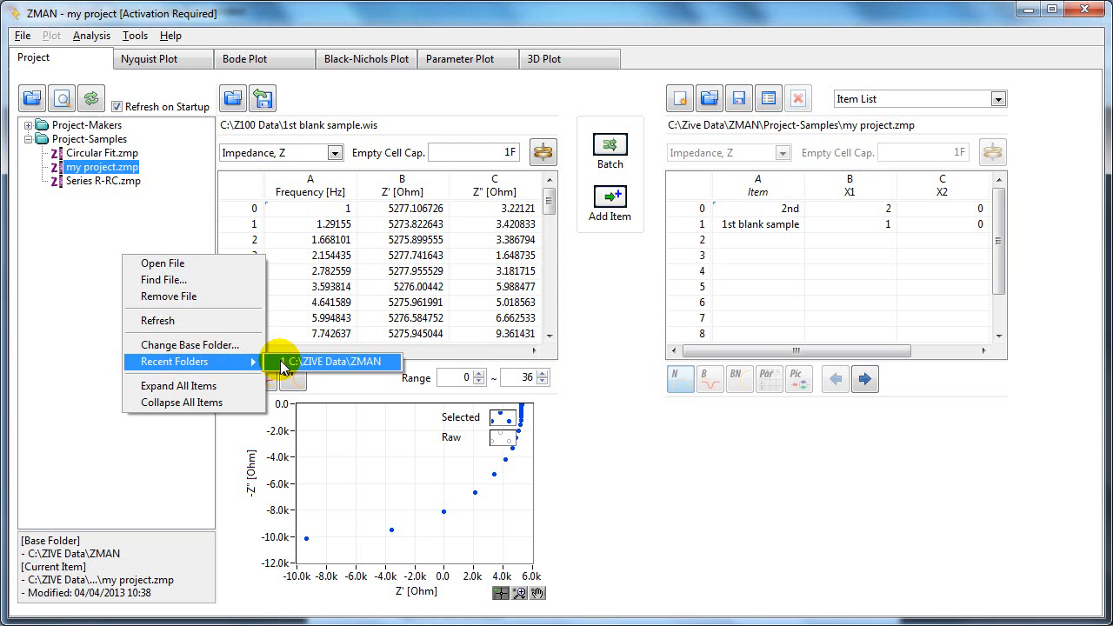
mouse_move(178, 387)
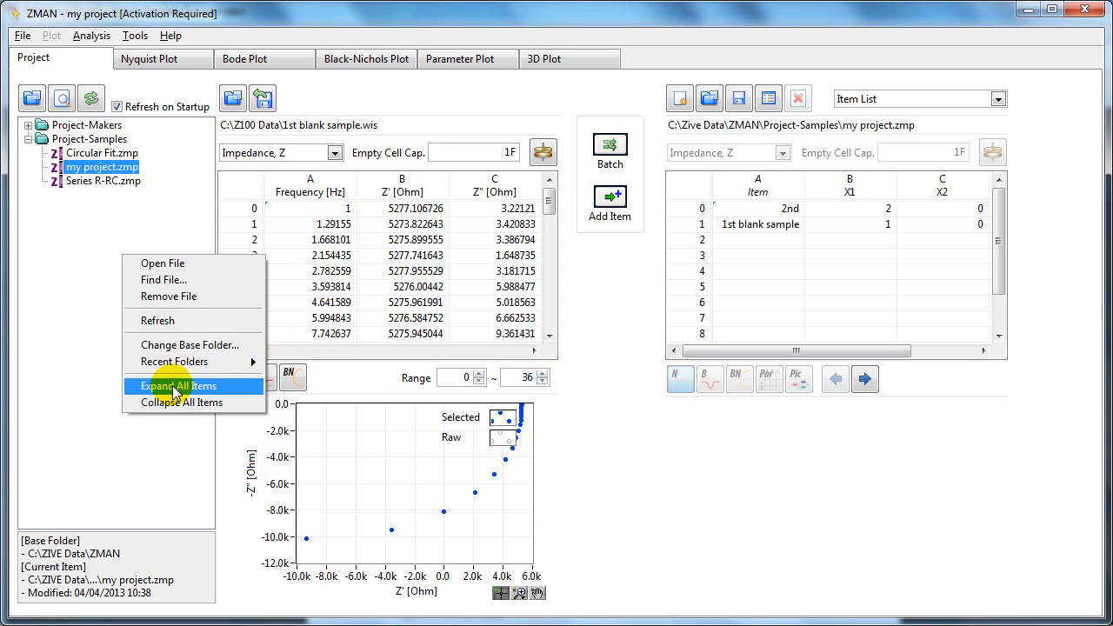
Expand then collapse all tree folders, leaving only Project-Makers and Project-Samples visible
click(178, 387)
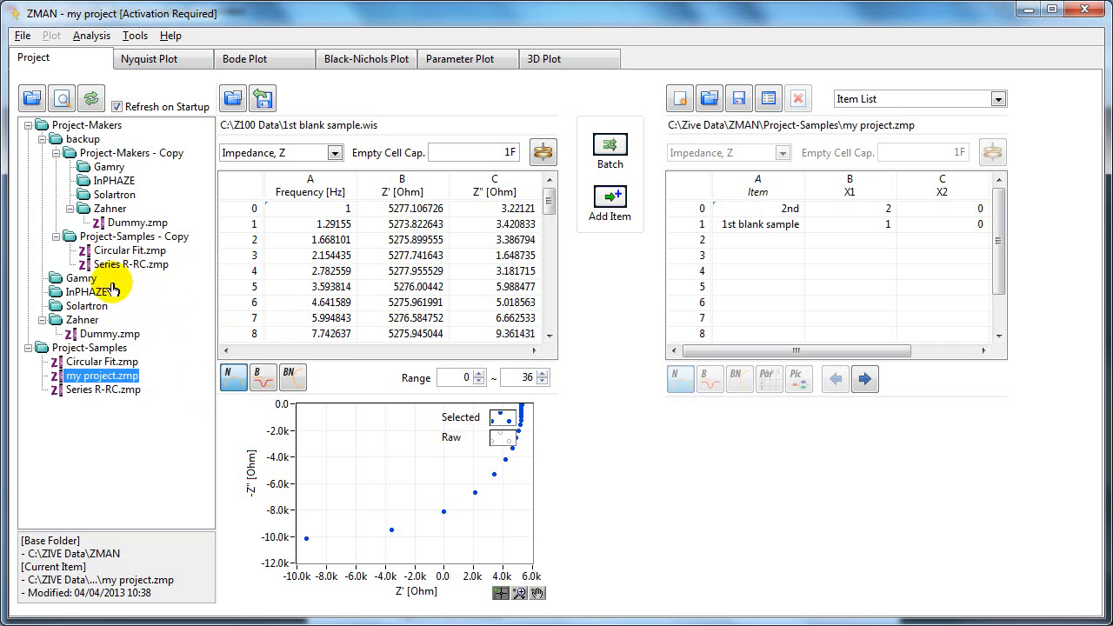
right_click(103, 376)
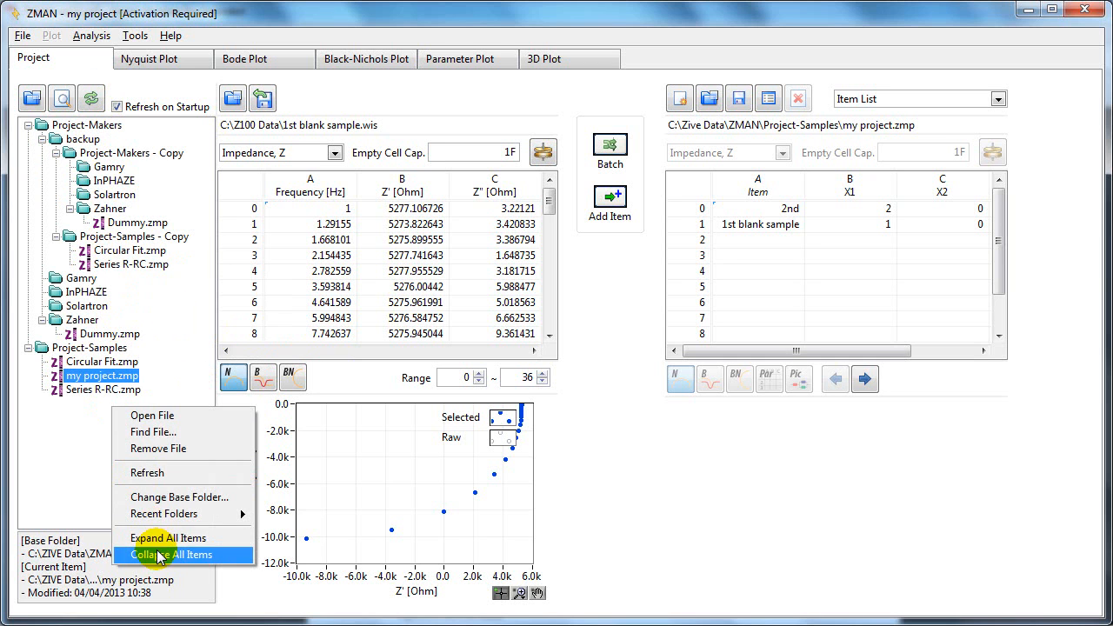
click(170, 555)
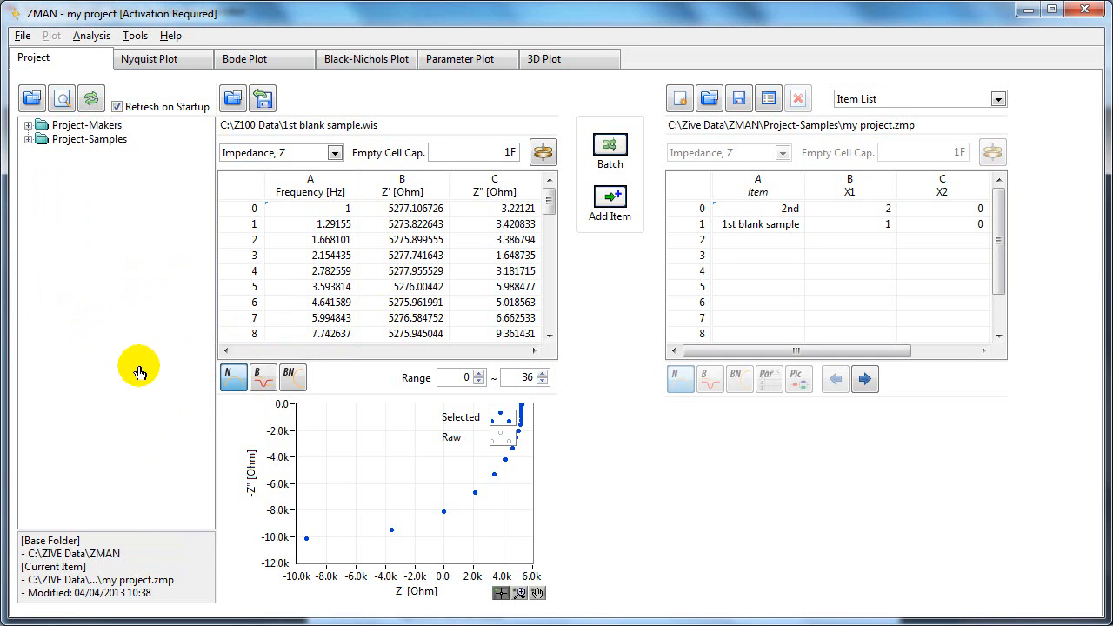